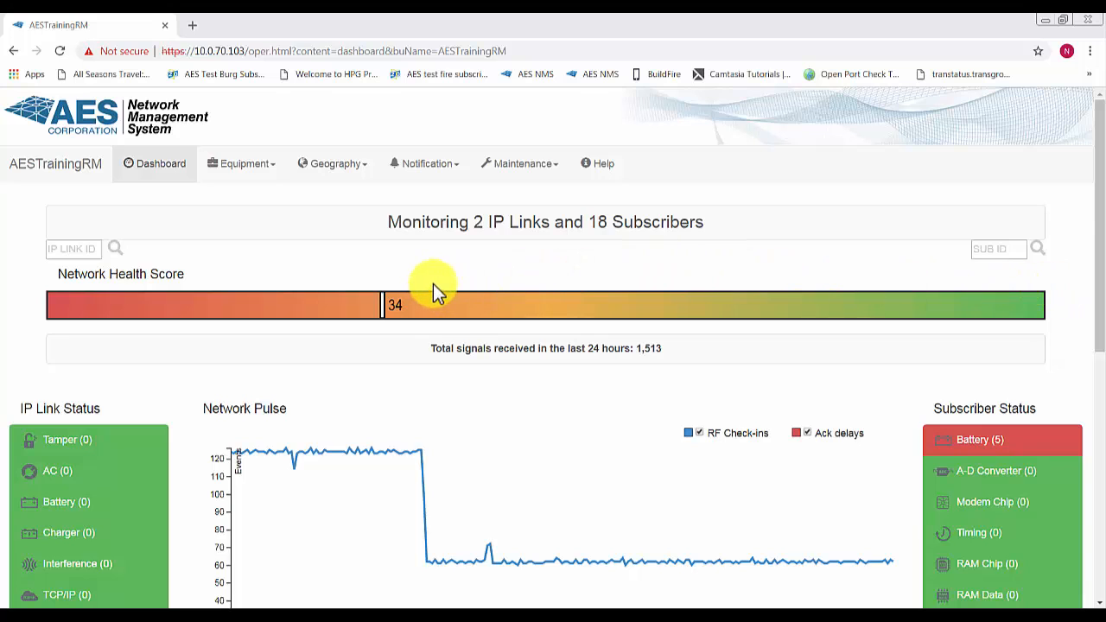
mouse_move(424, 163)
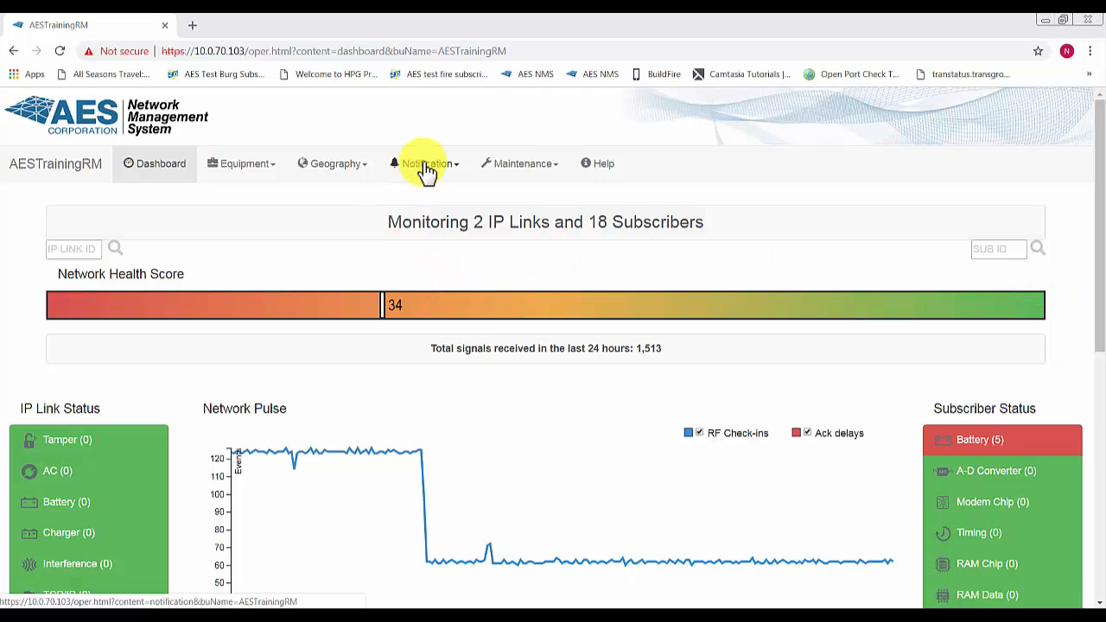
Go to Notification > Recipients to view the existing recipient list.
click(424, 163)
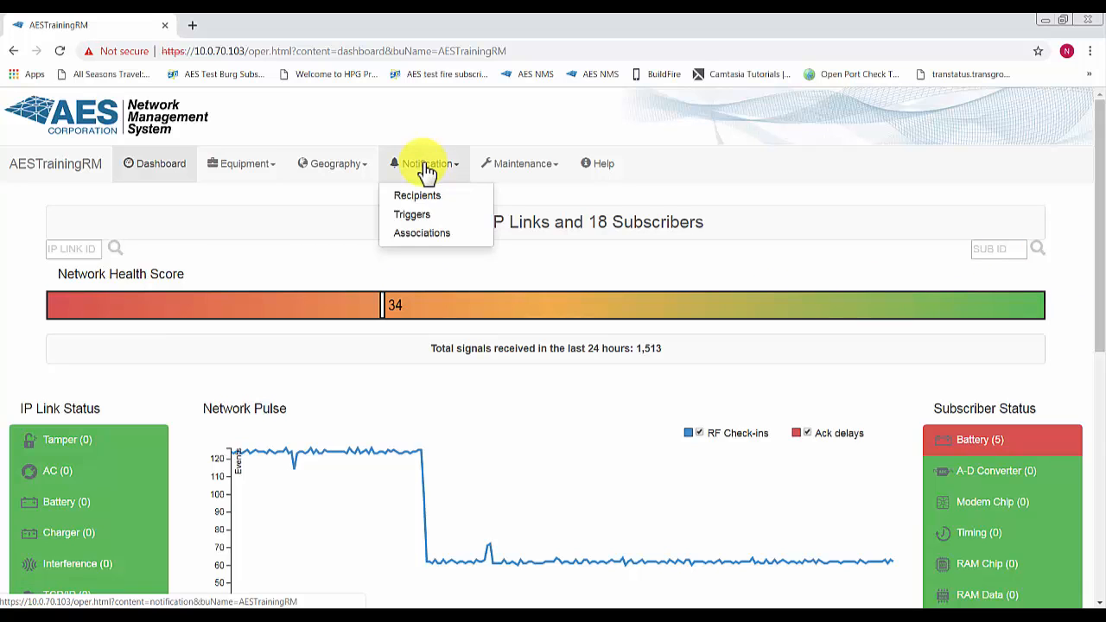
click(417, 194)
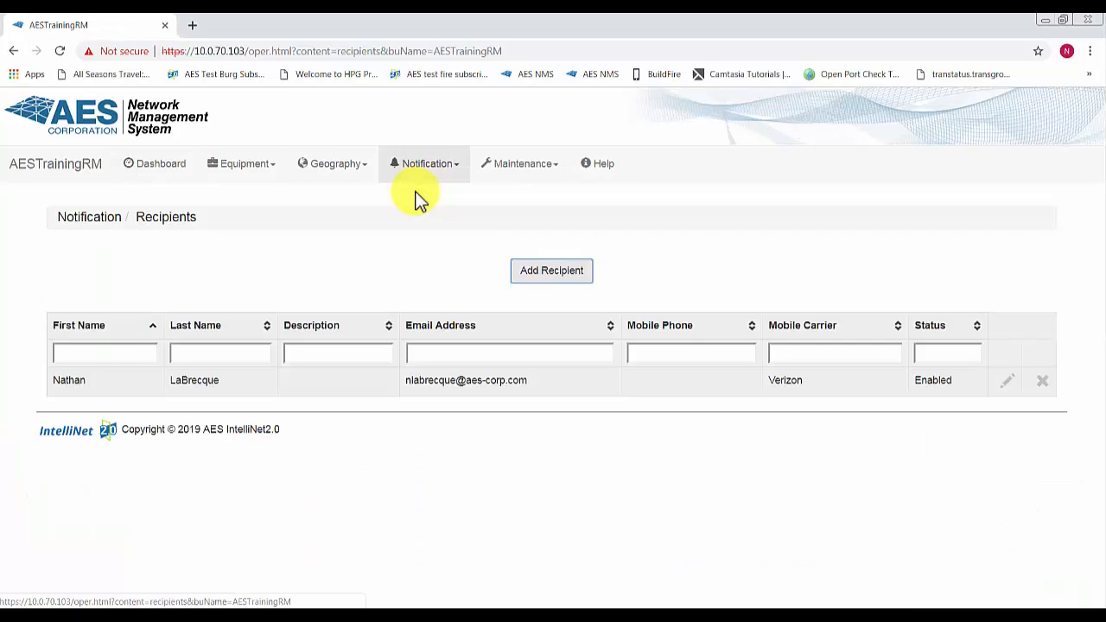
mouse_move(492, 237)
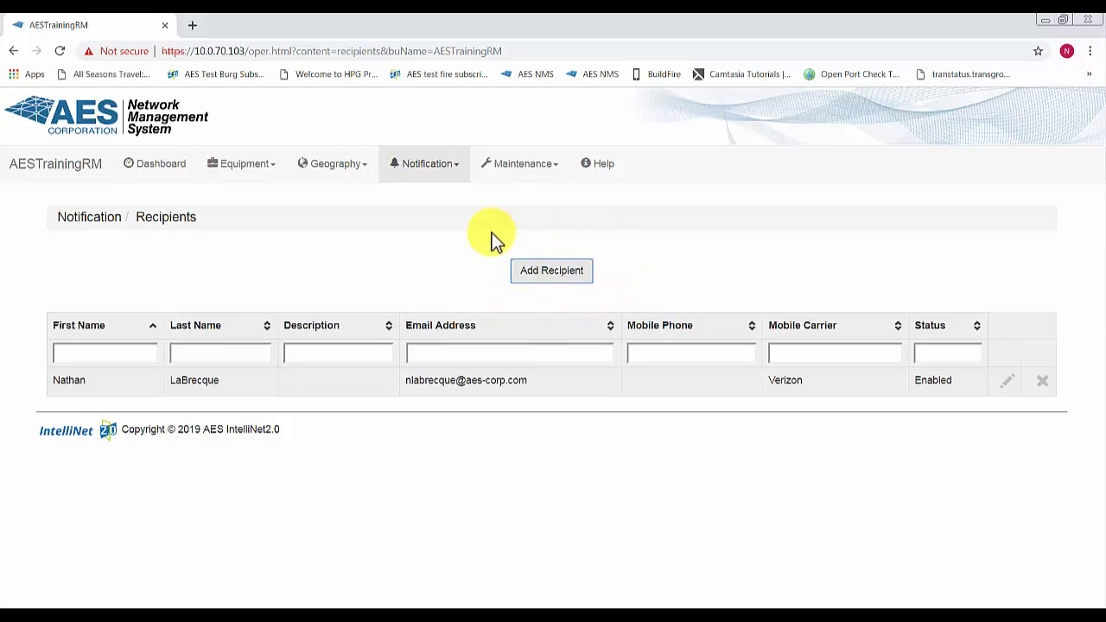
Add recipient John Doe with his jdoe email address, enabled, and save.
click(551, 270)
text(F)
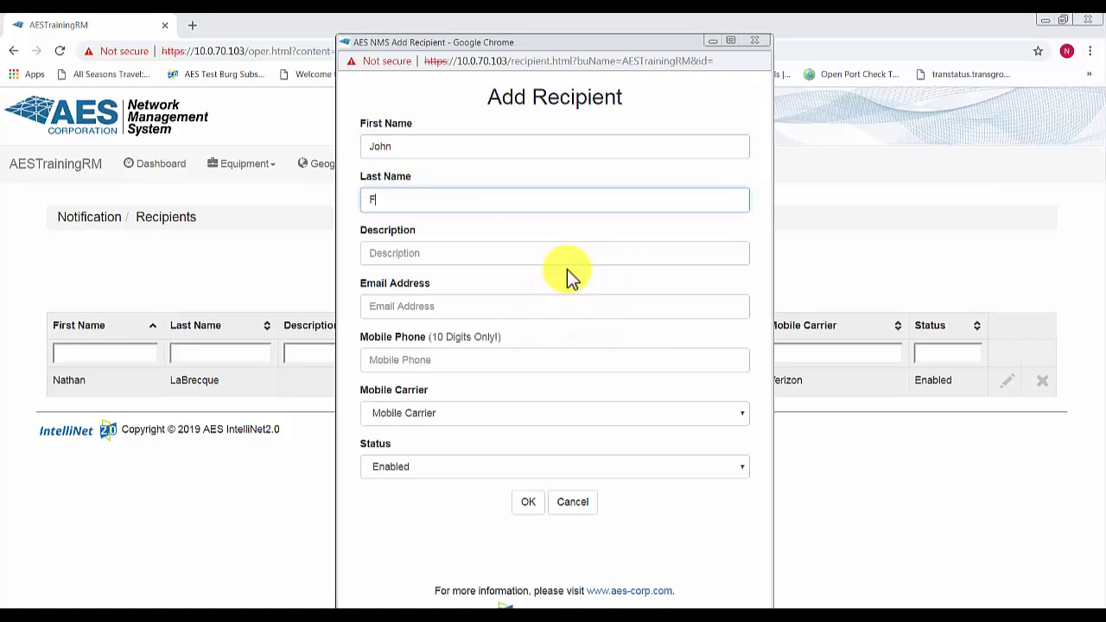
text(Doe)
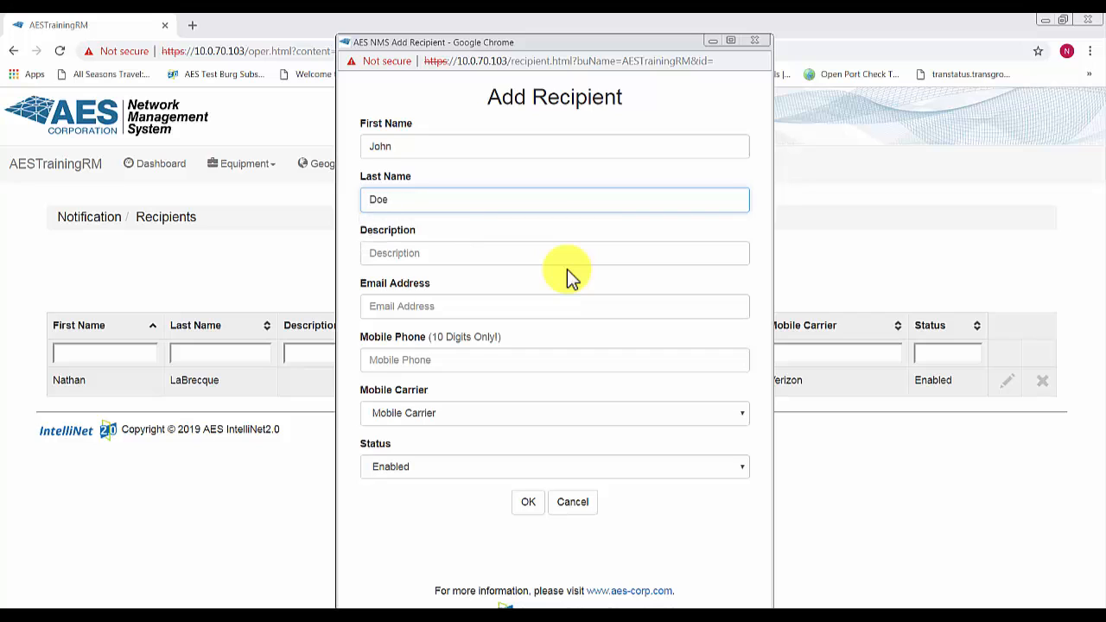
text(jdoe-)
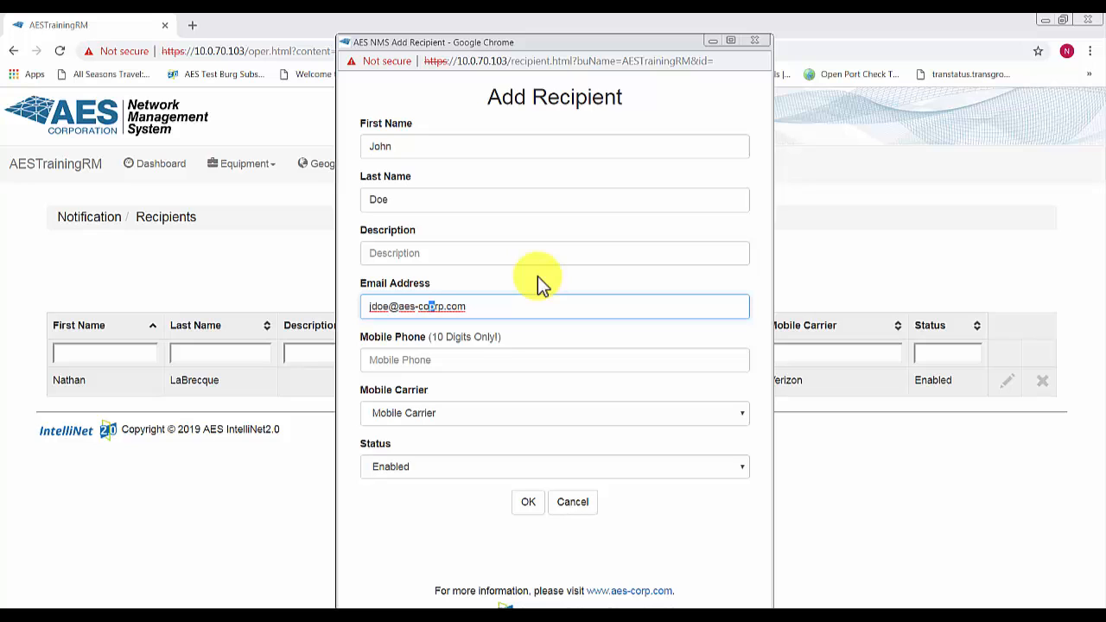
click(554, 413)
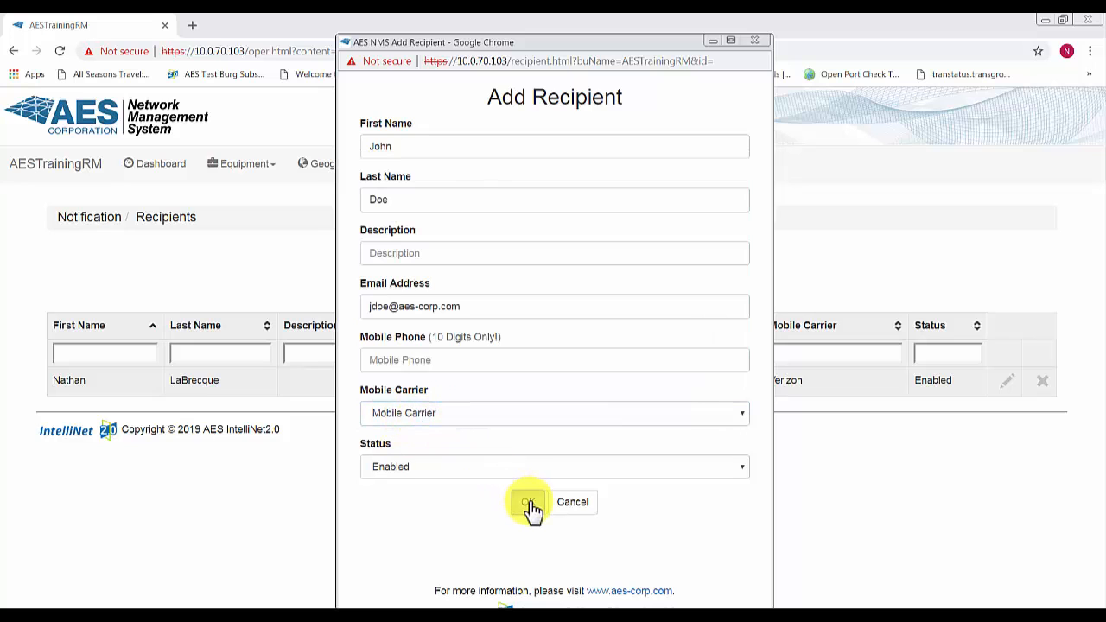
click(527, 502)
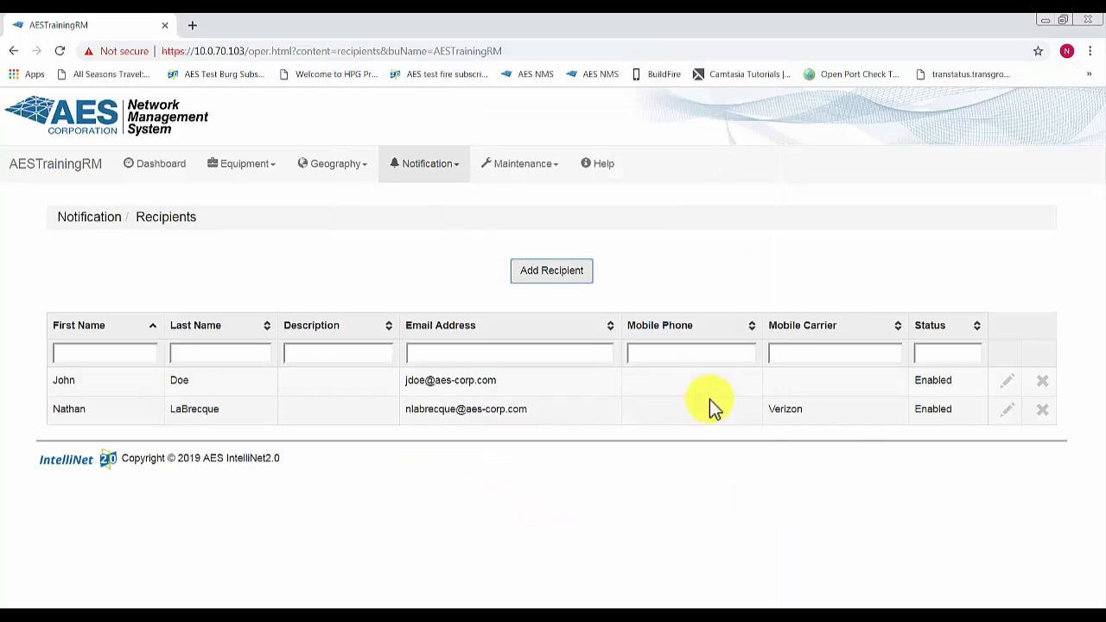
mouse_move(842, 451)
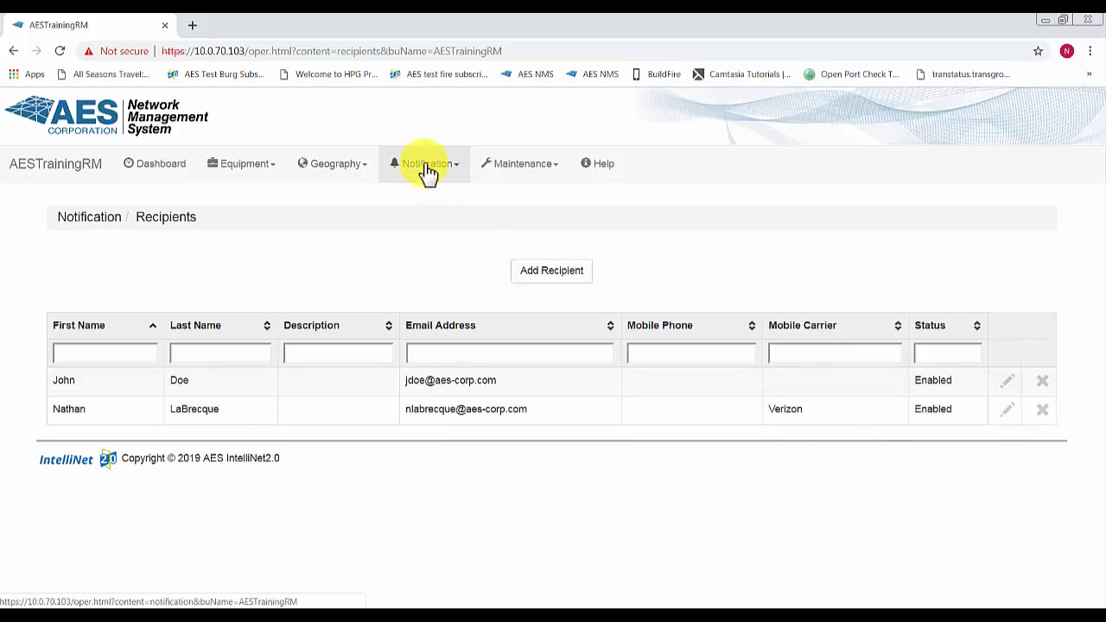
Go to Notification > Triggers to view the ten existing triggers.
click(424, 163)
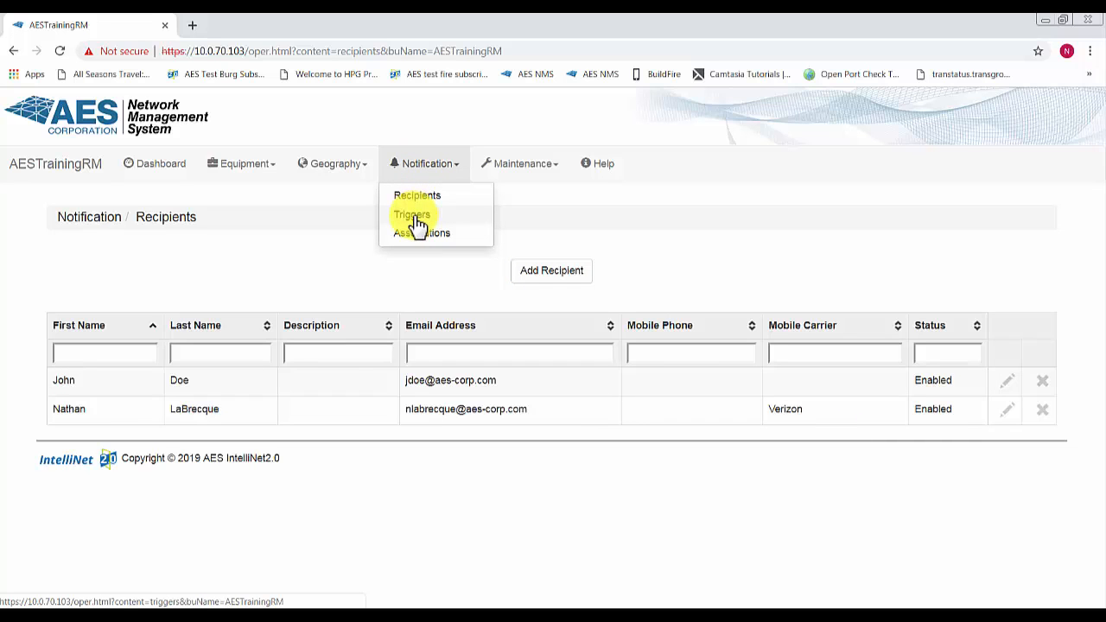
click(411, 214)
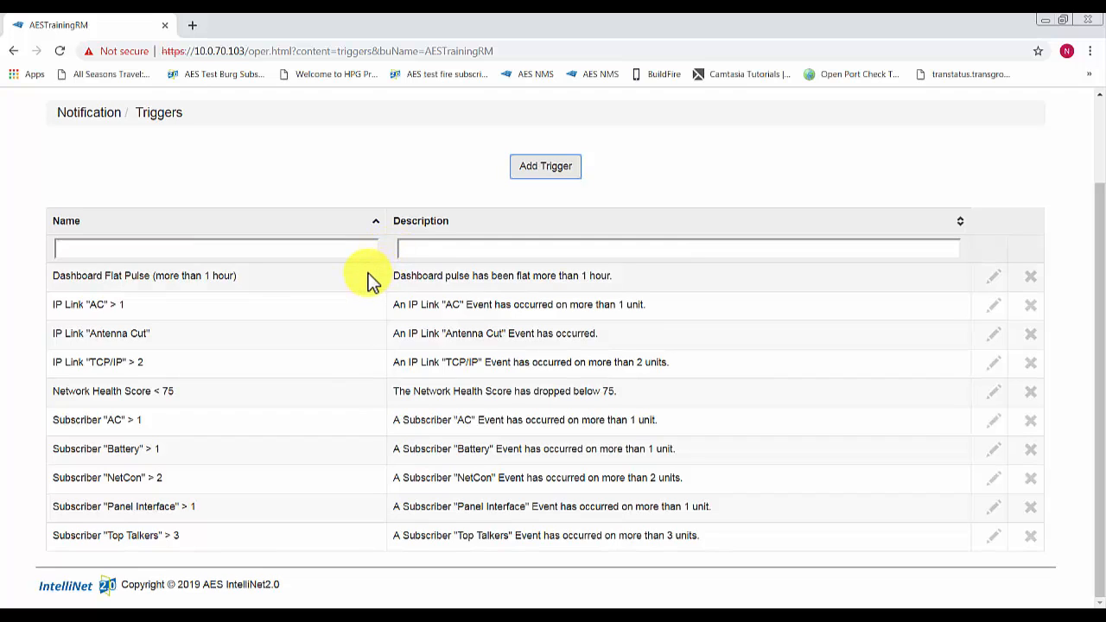
mouse_move(61, 293)
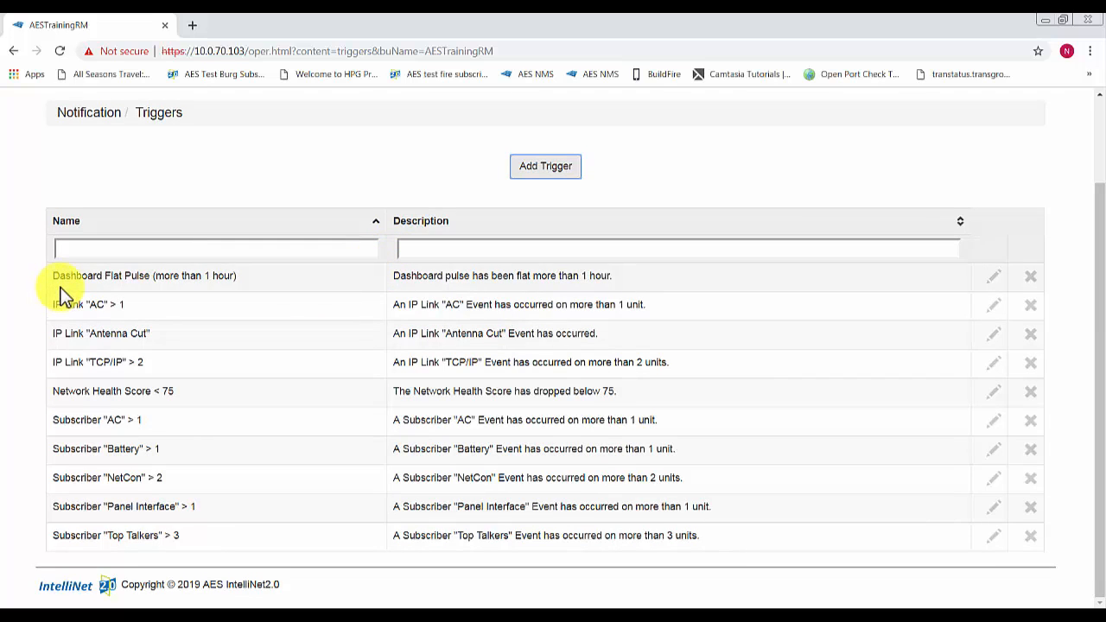
mouse_move(160, 289)
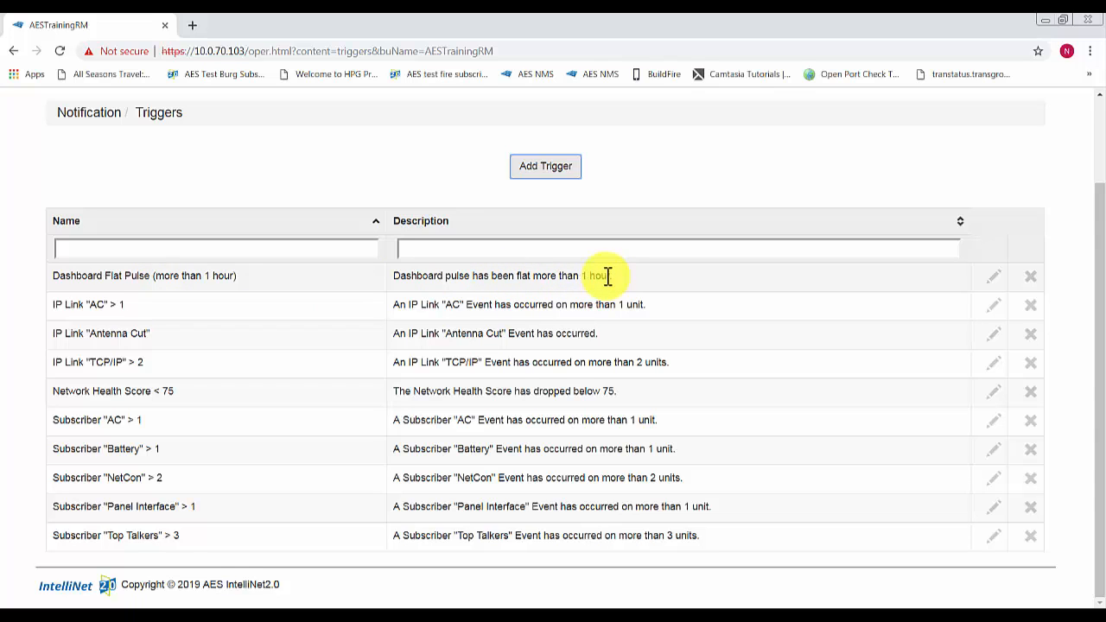
mouse_move(553, 169)
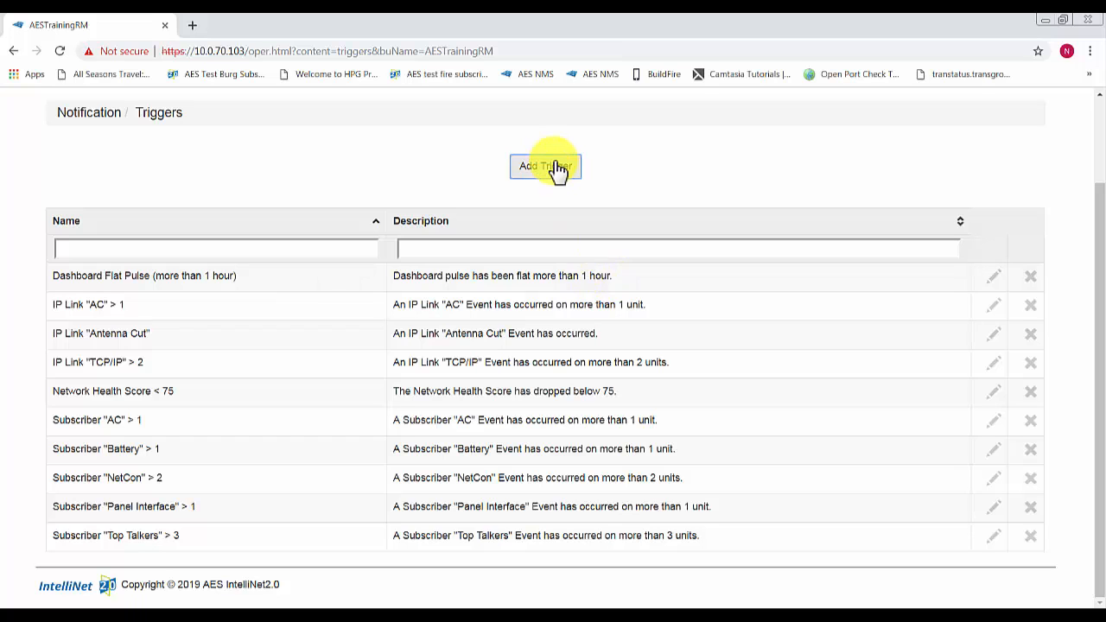
Start a new Subscriber Event trigger of type Ack Delays and select the subscriber threshold field.
click(545, 166)
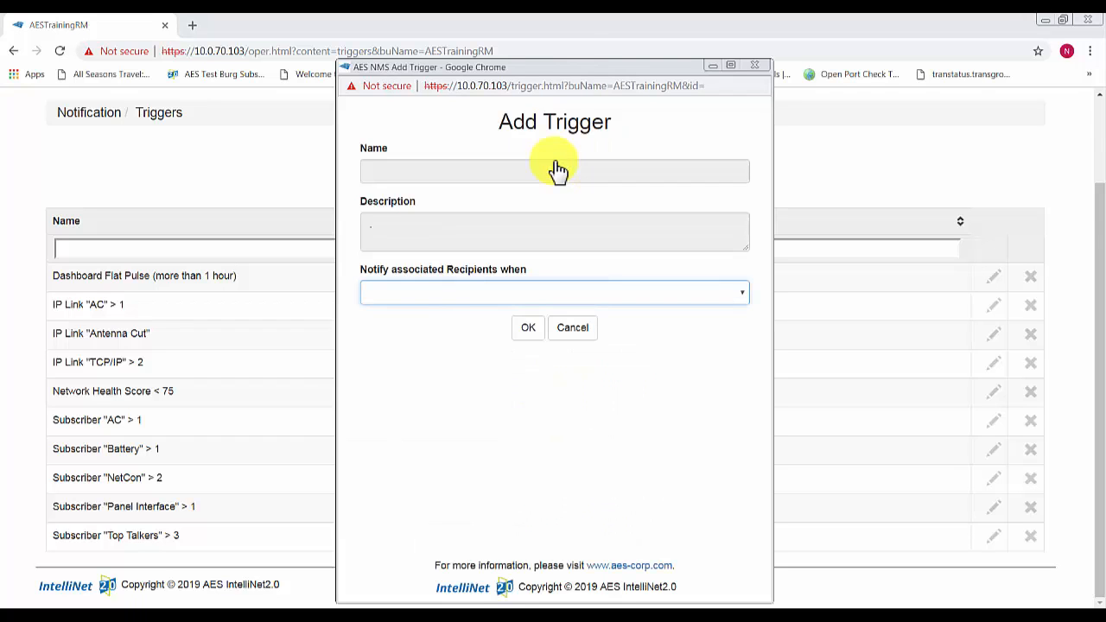
click(554, 292)
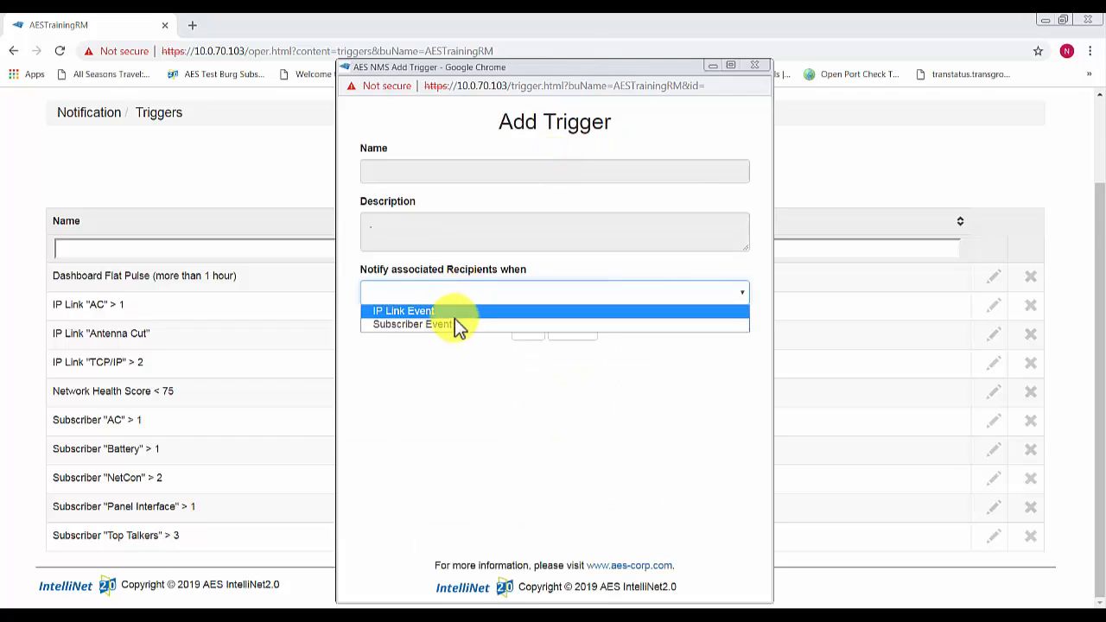
mouse_move(453, 328)
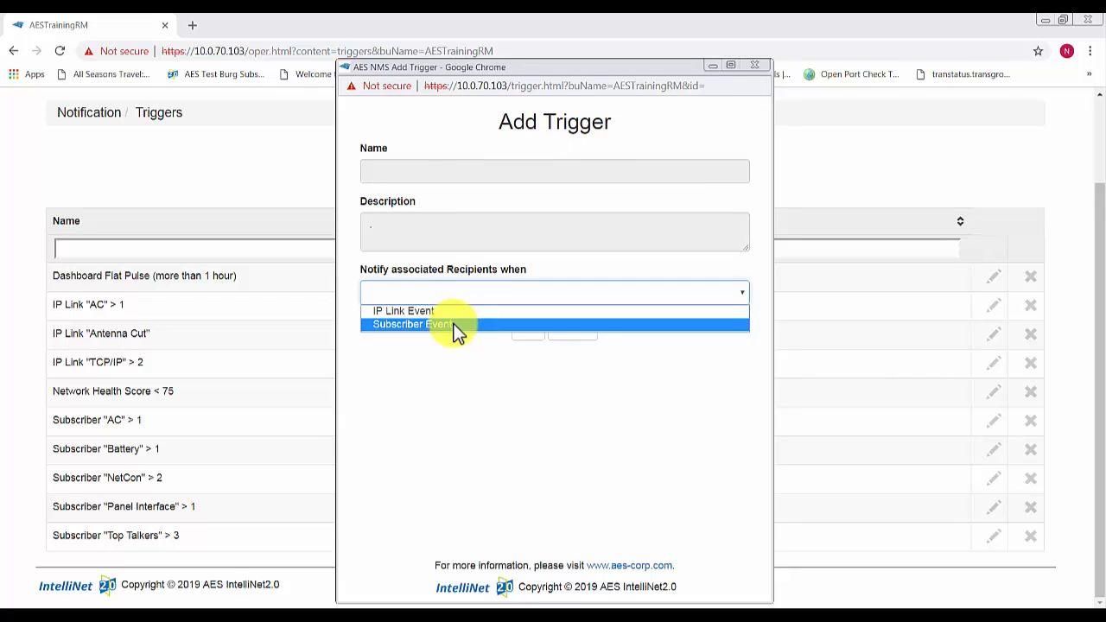
click(412, 324)
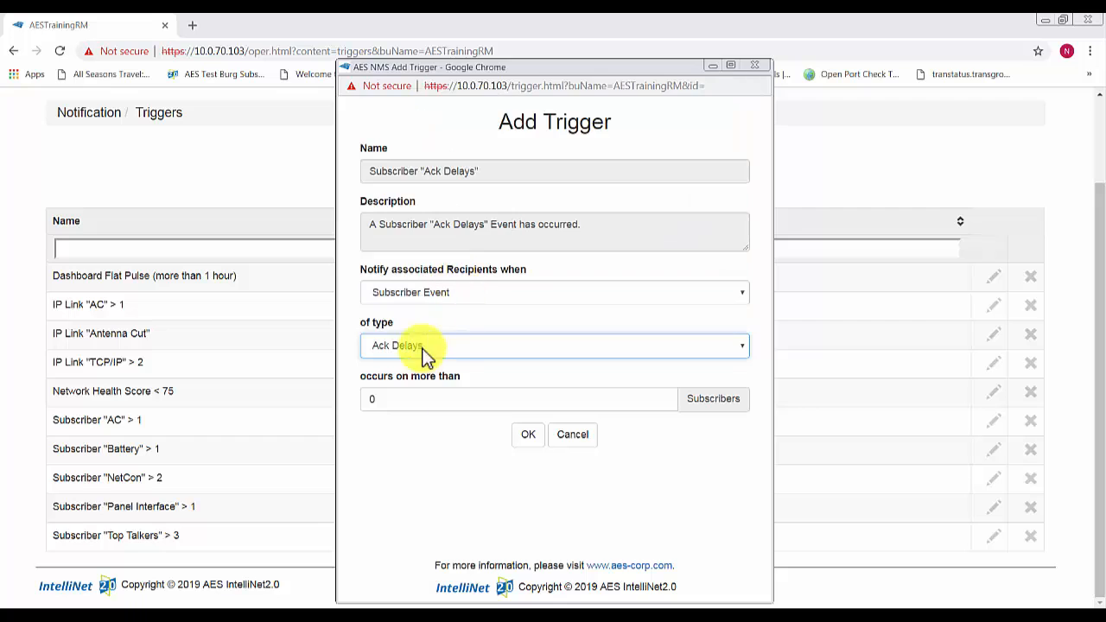
click(518, 398)
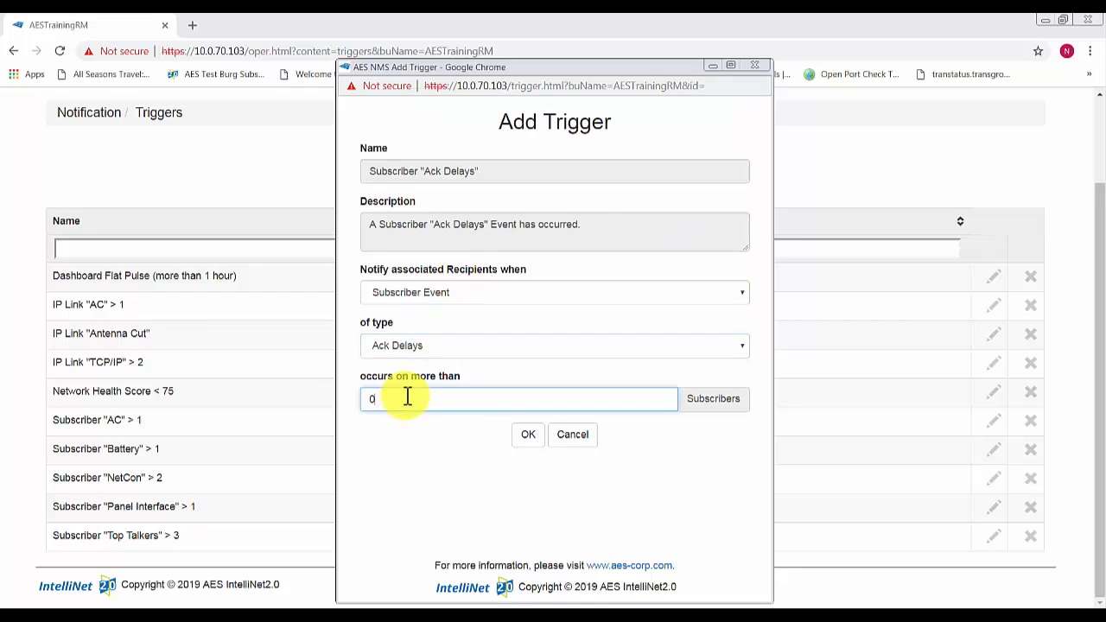
Enter 5 as the subscriber threshold and save the Ack Delays trigger.
text(5)
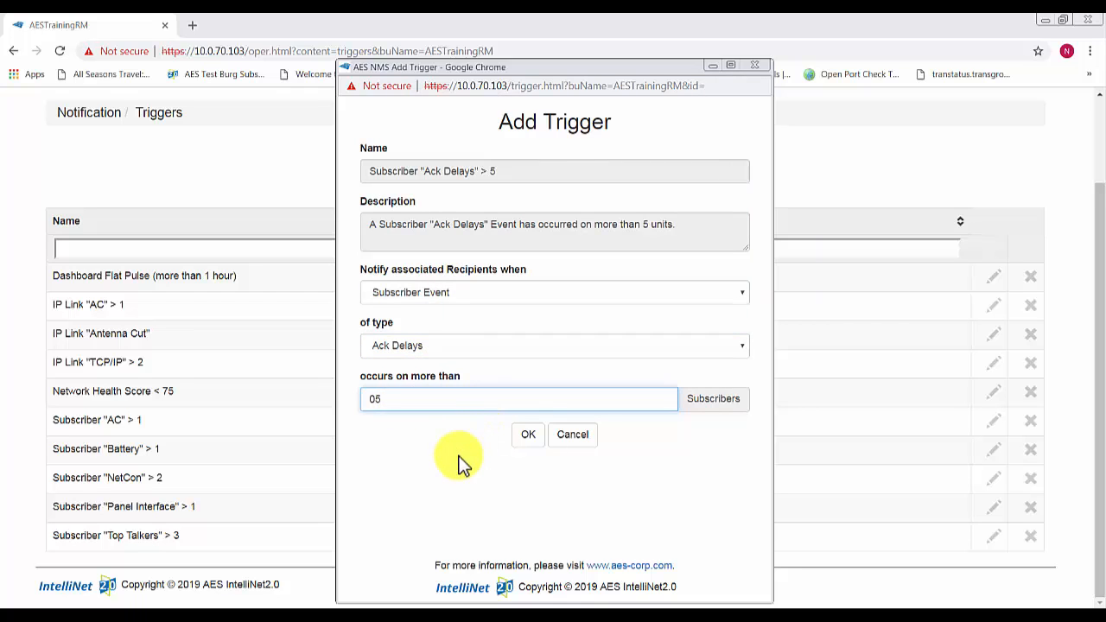
click(528, 434)
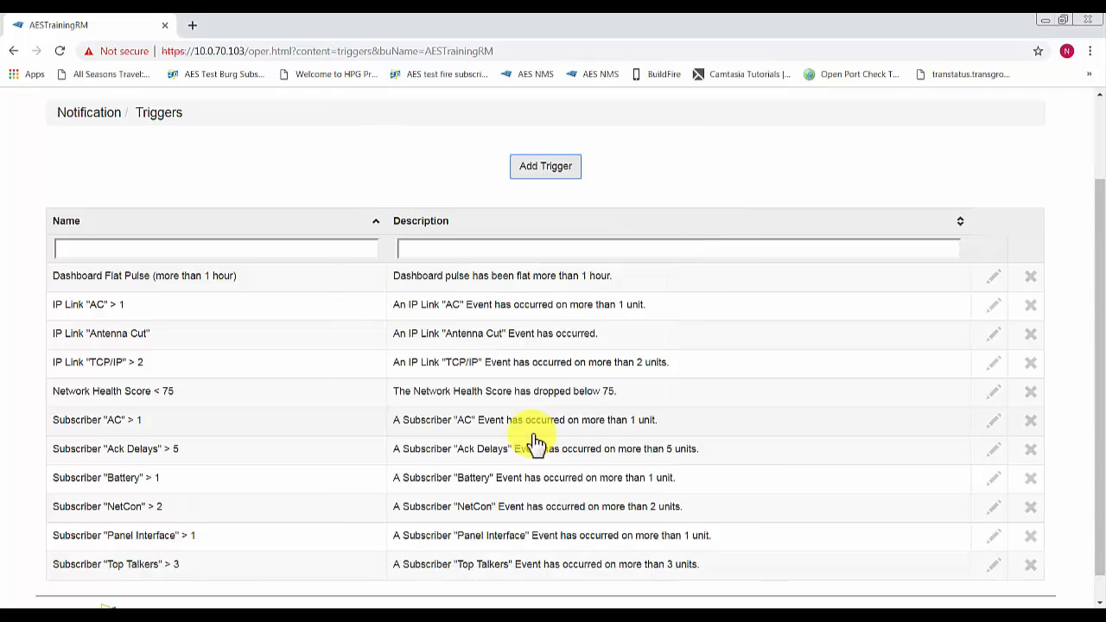
mouse_move(86, 322)
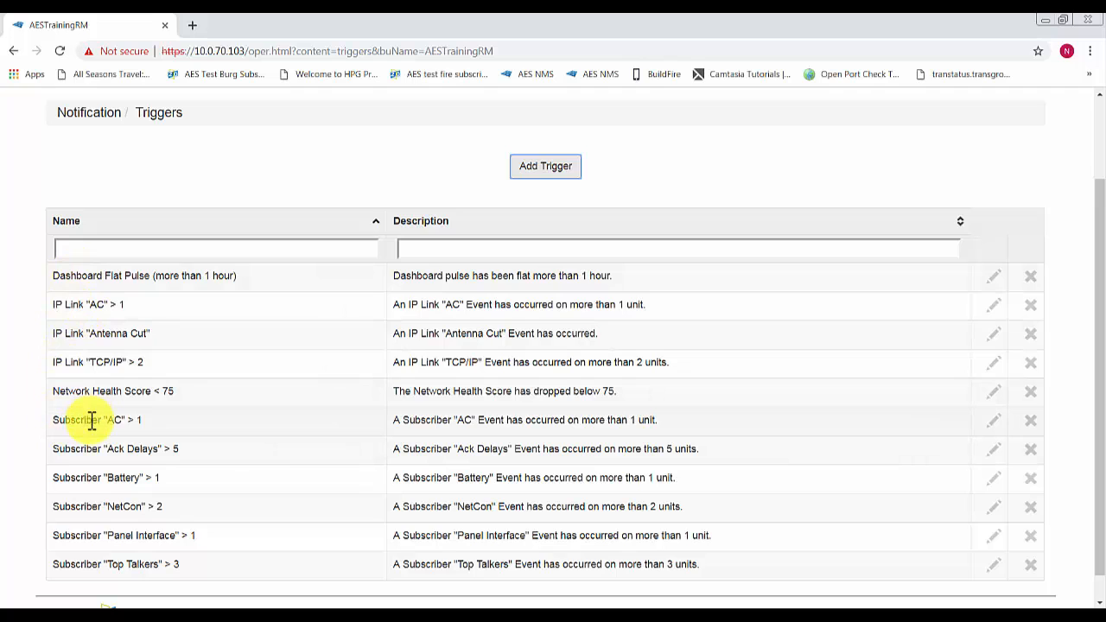
mouse_move(80, 480)
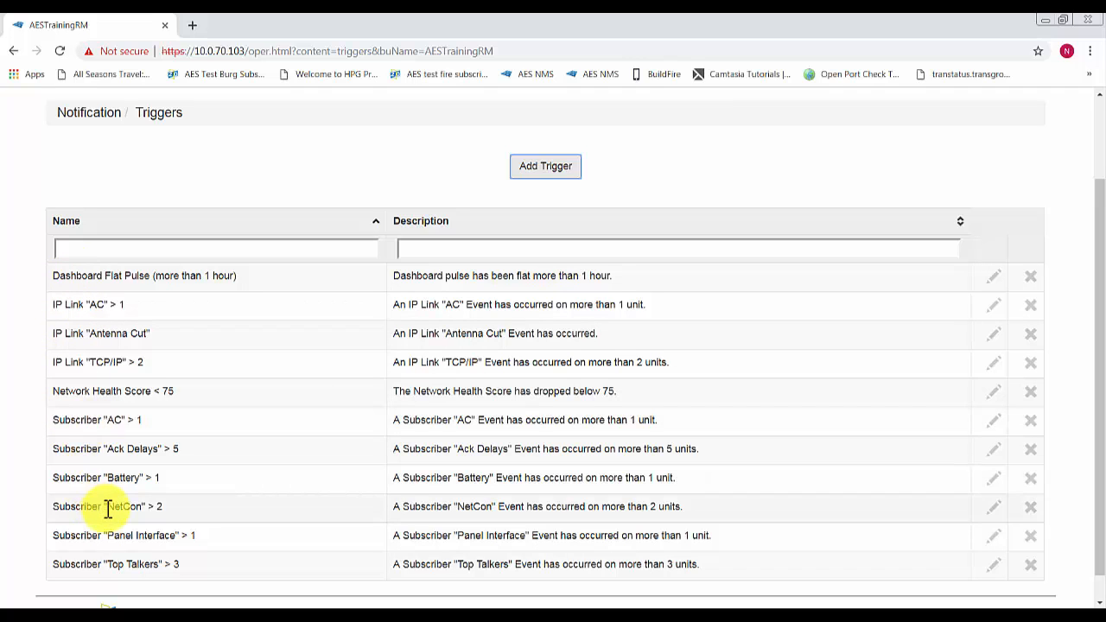
mouse_move(143, 539)
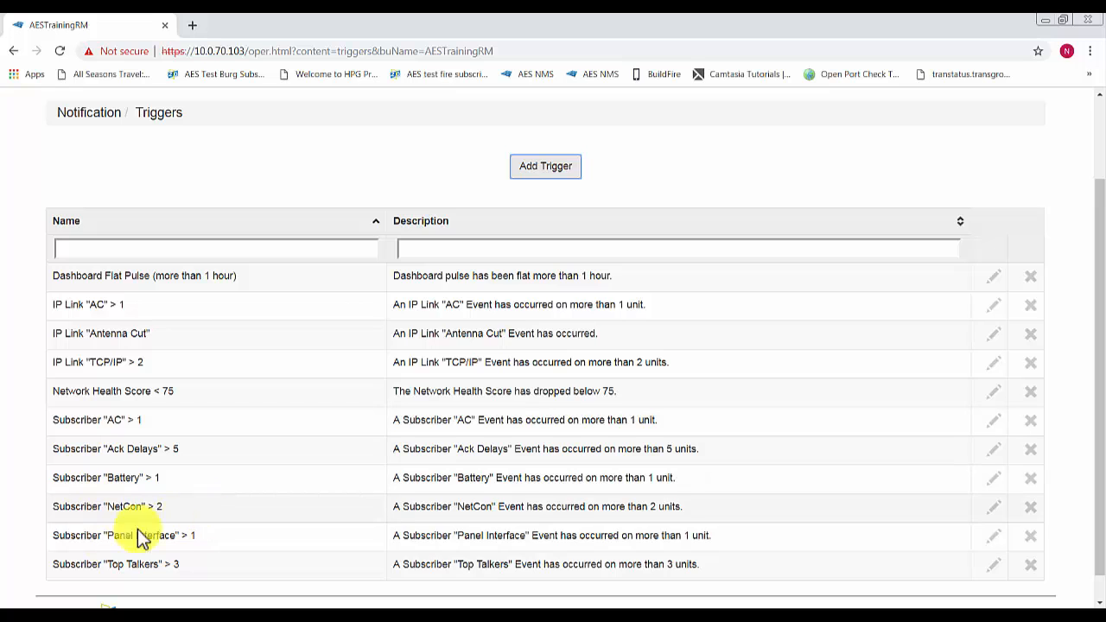
mouse_move(187, 548)
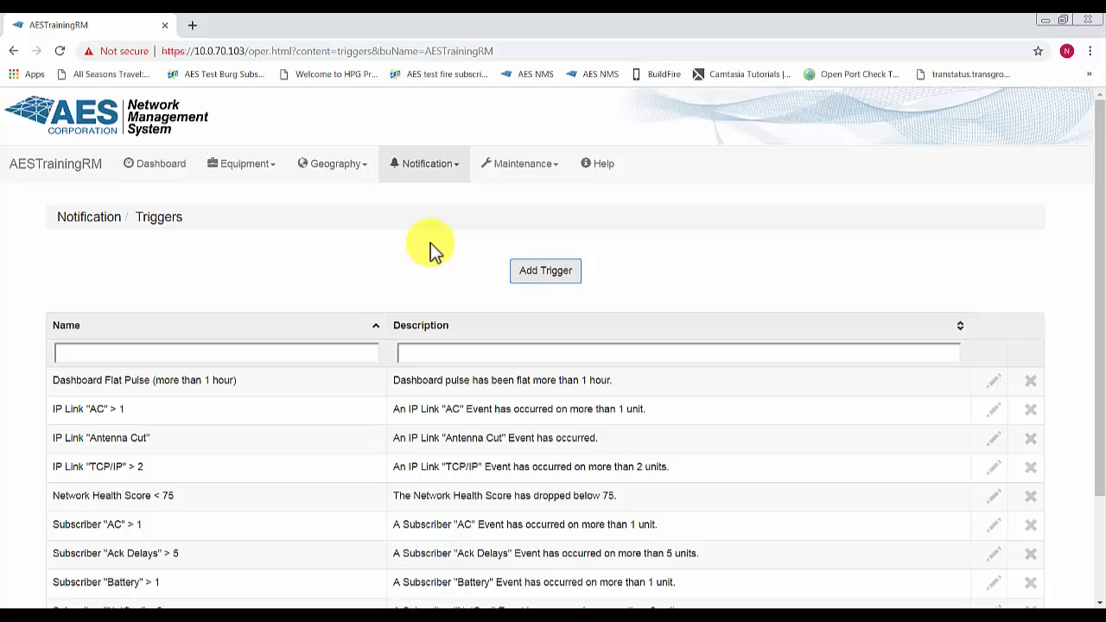
mouse_move(440, 167)
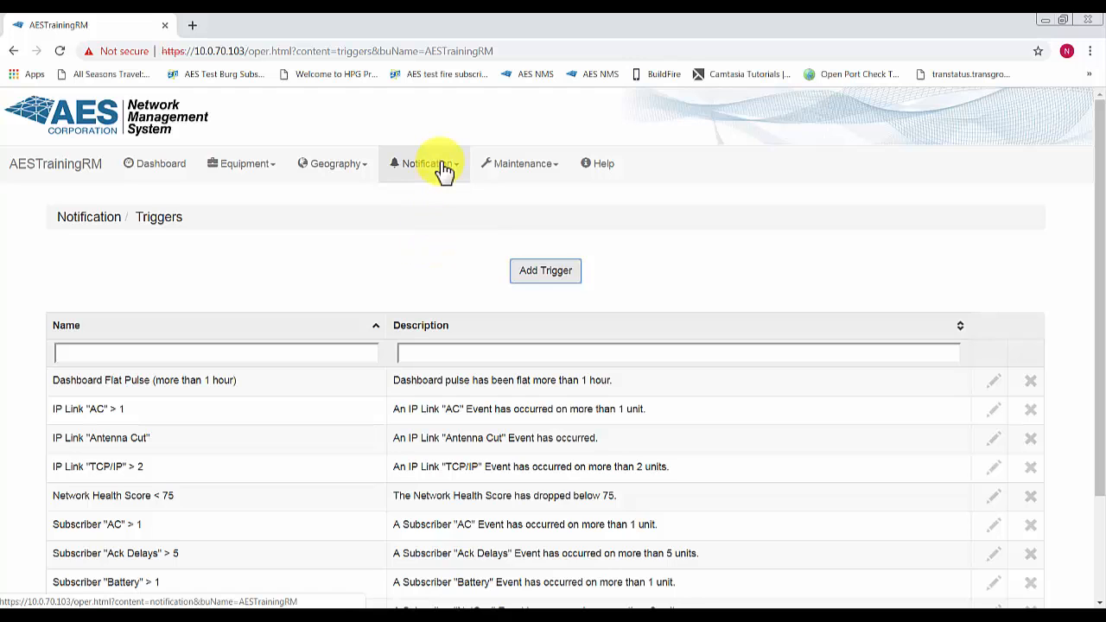
Go to Notification > Associations, where John Doe has no triggers.
click(423, 163)
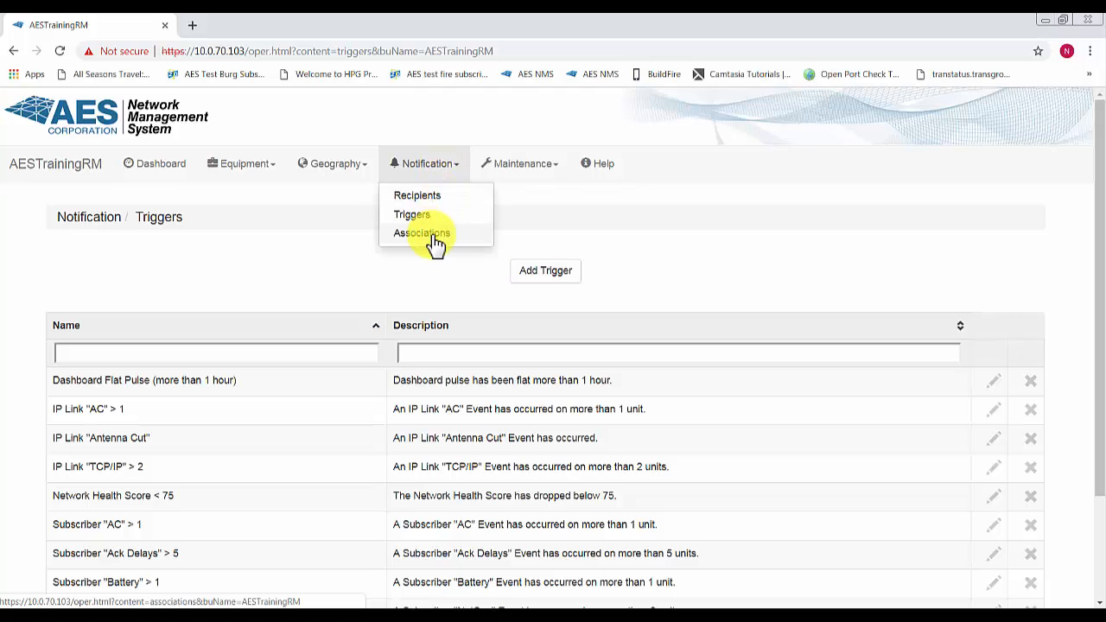
click(422, 233)
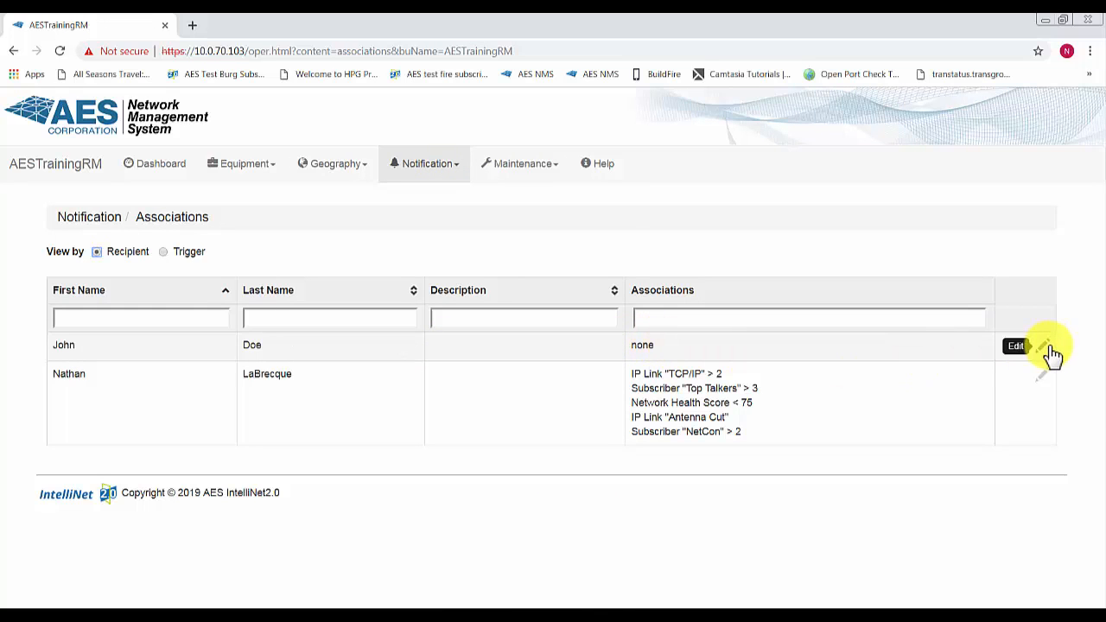
mouse_move(1048, 352)
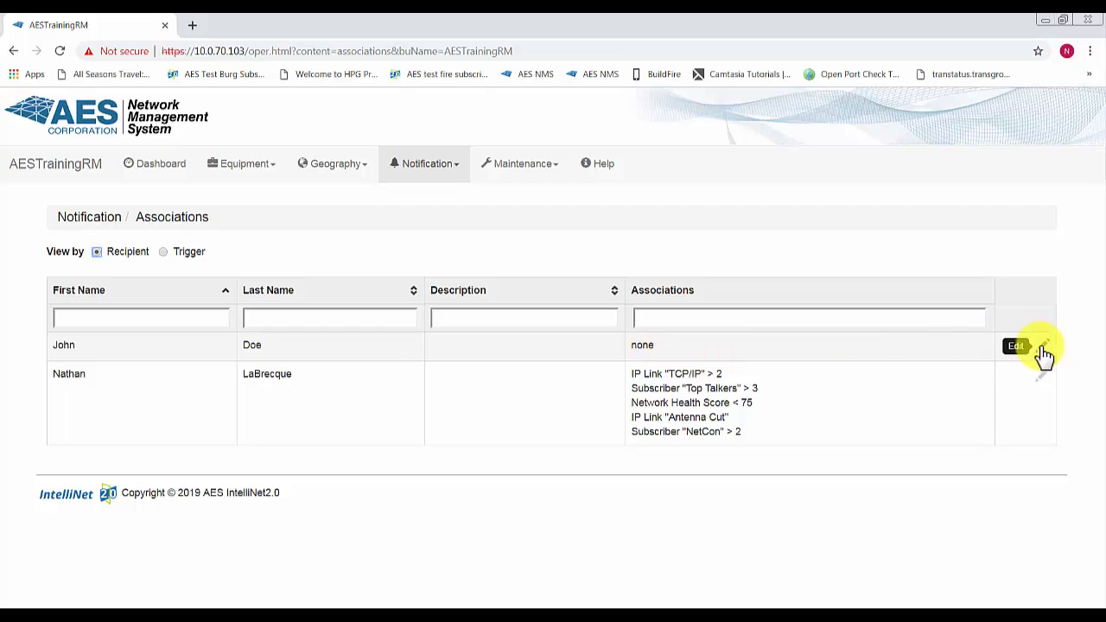
Edit John Doe's associations and add selected subscriber triggers such as Battery.
click(1016, 345)
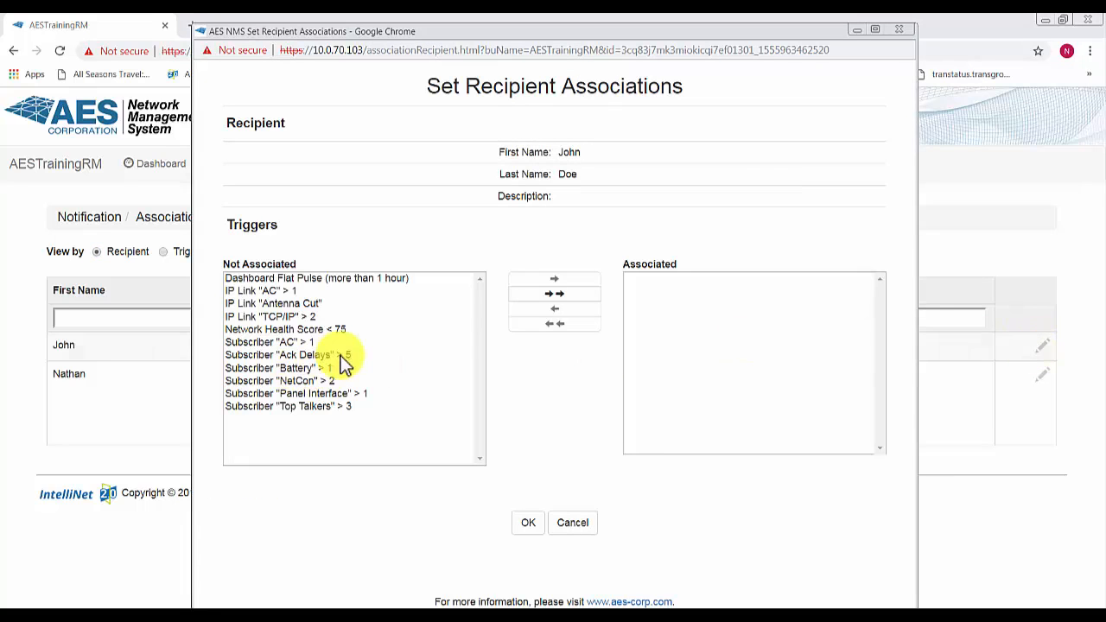
click(259, 290)
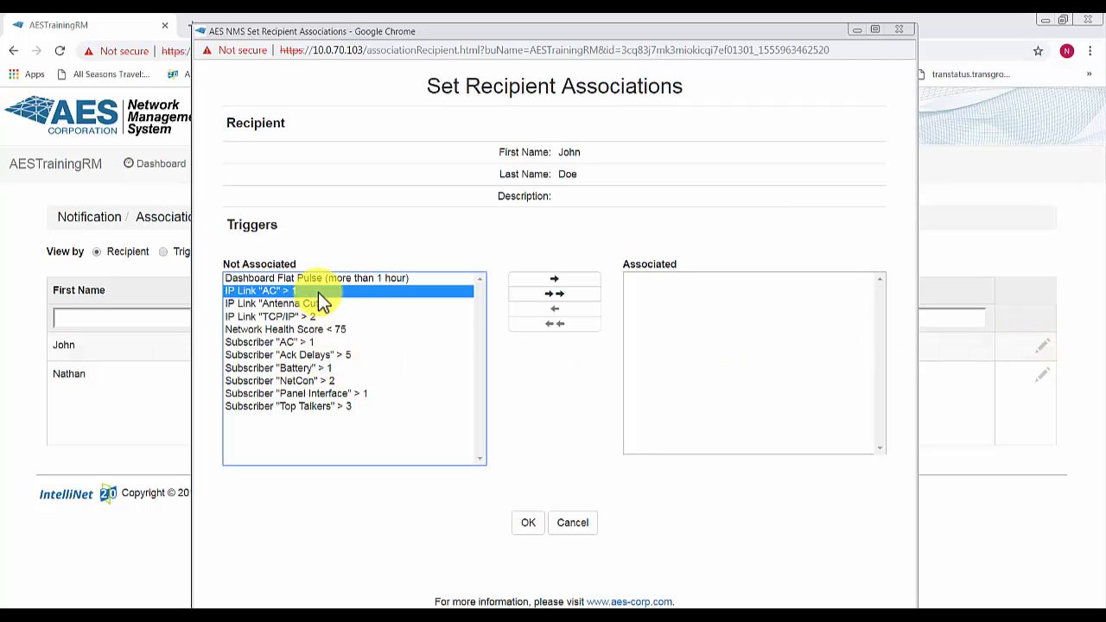
click(272, 316)
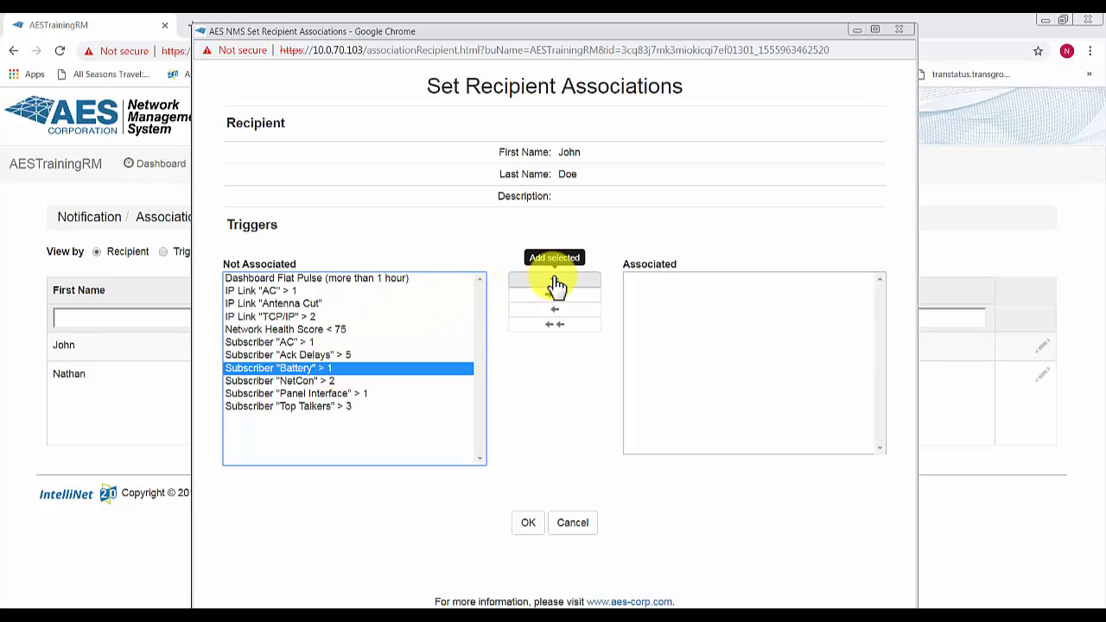
click(554, 278)
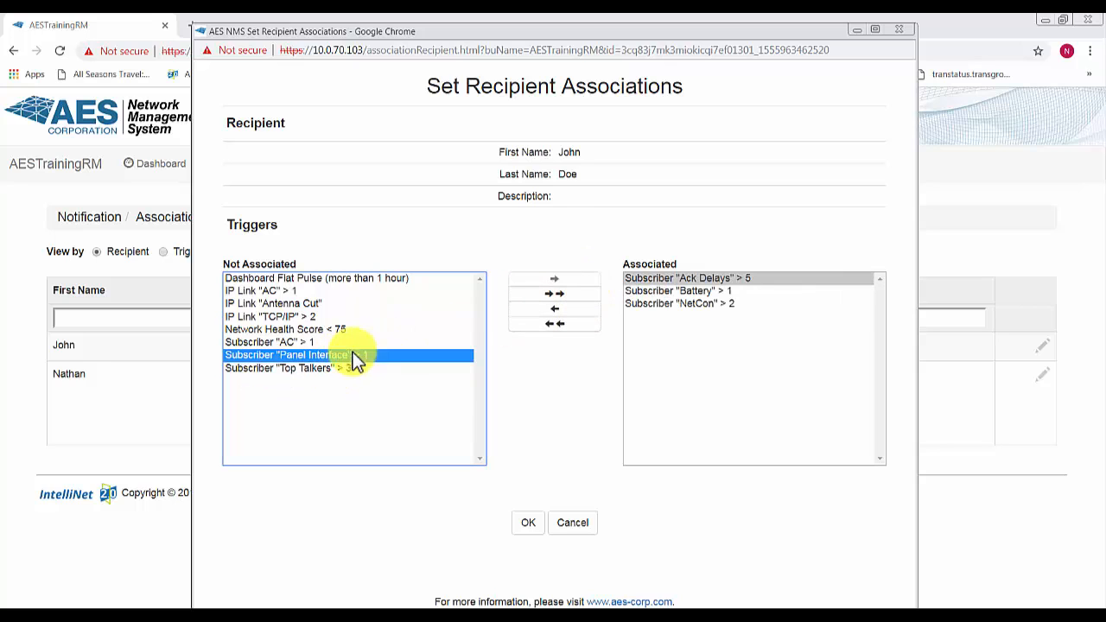
Add the Panel Interface and AC subscriber triggers and save the associations.
click(555, 277)
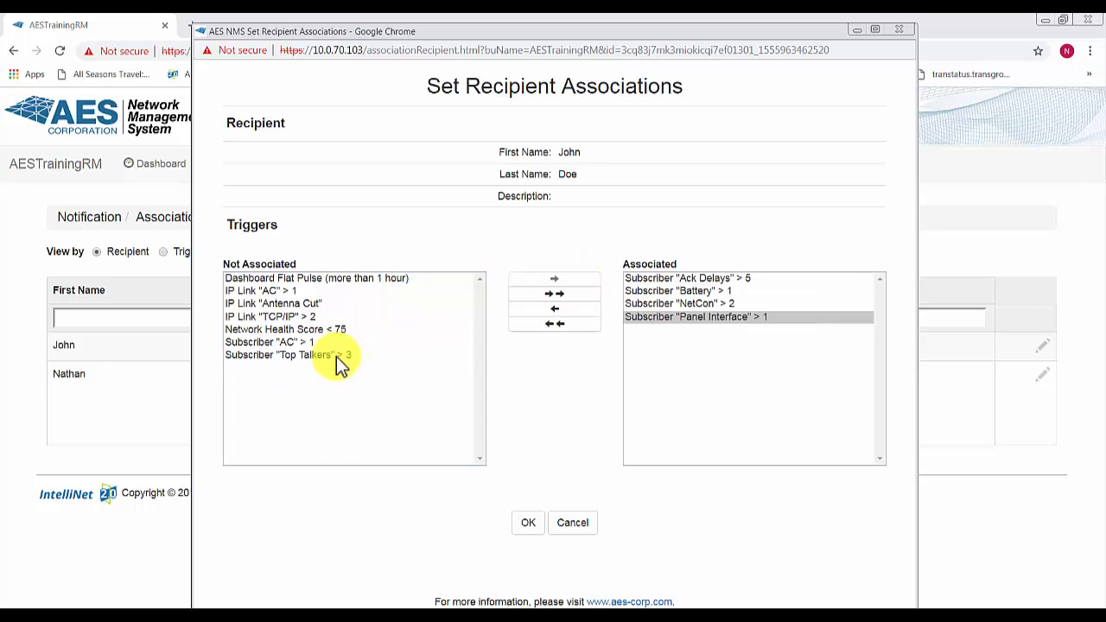
click(268, 342)
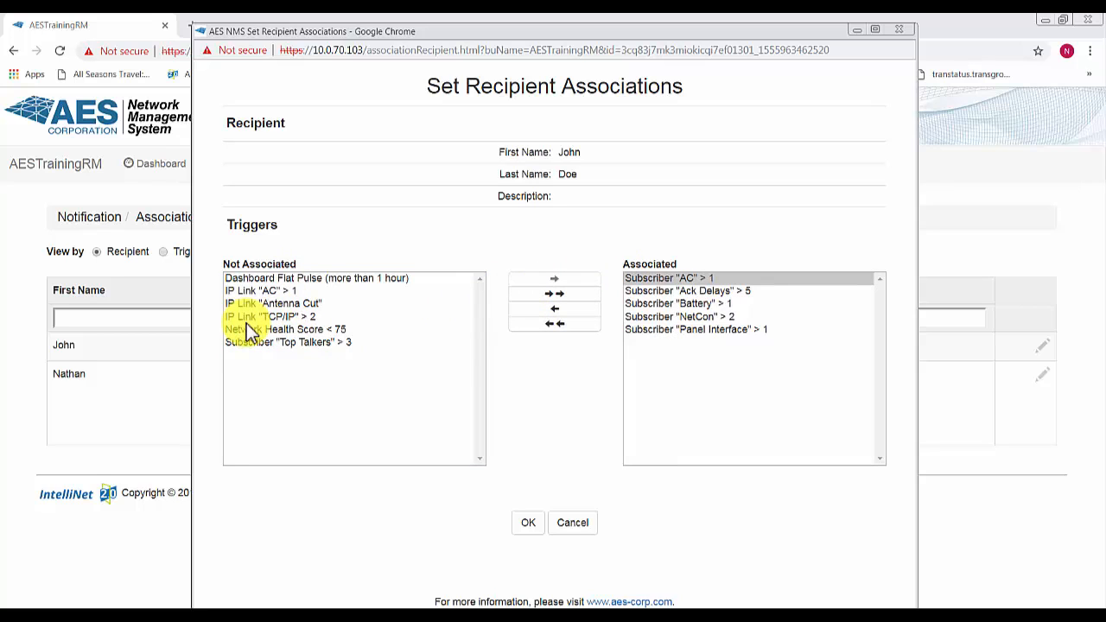
click(526, 523)
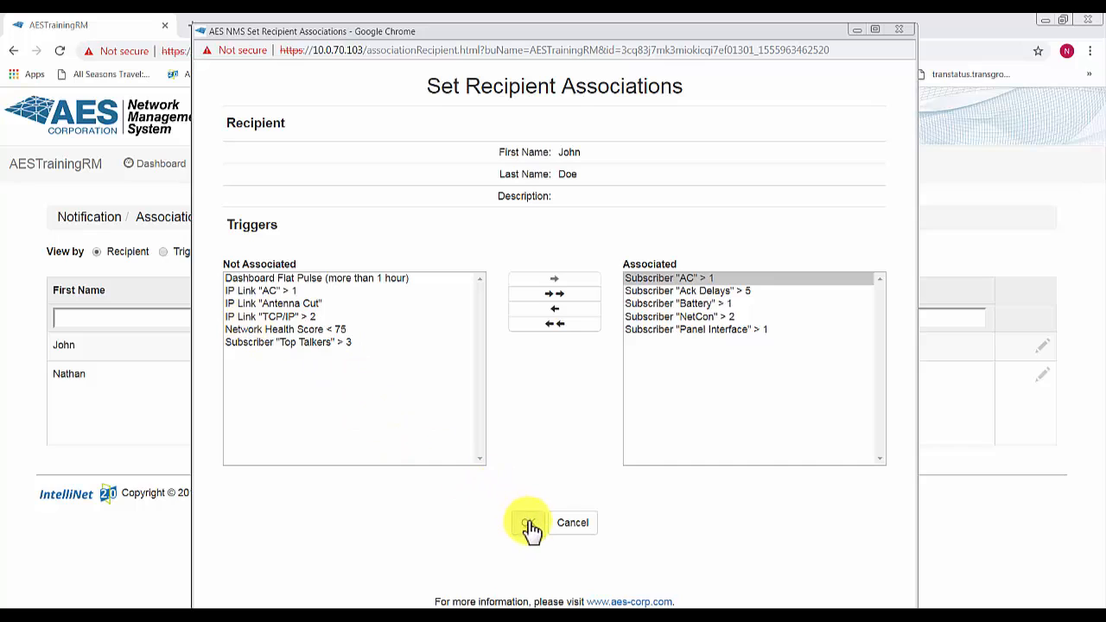
click(528, 523)
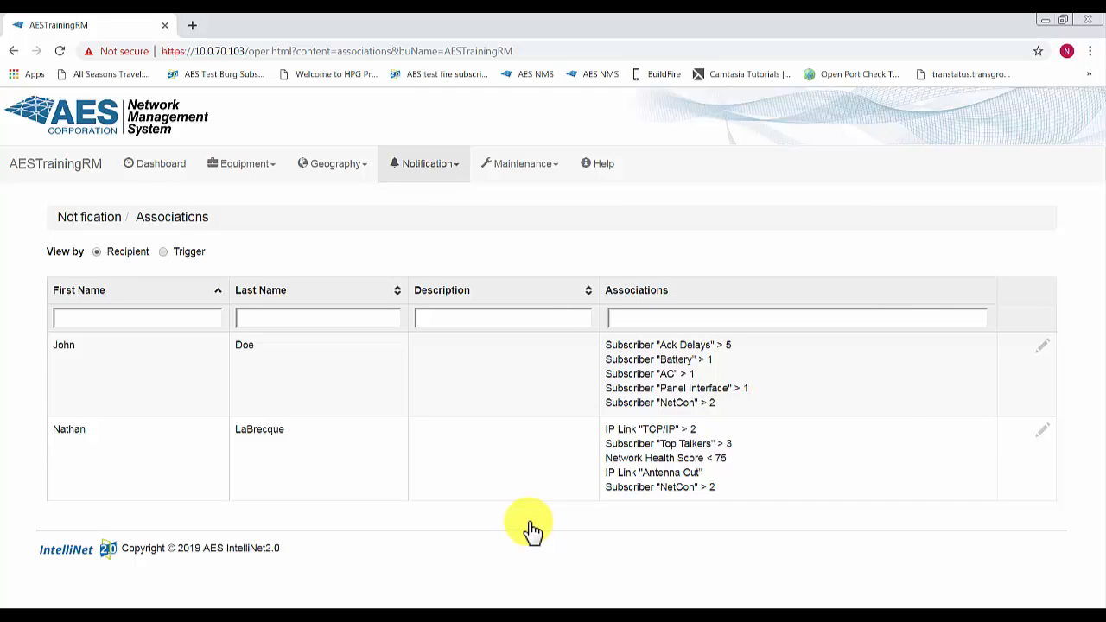
mouse_move(272, 587)
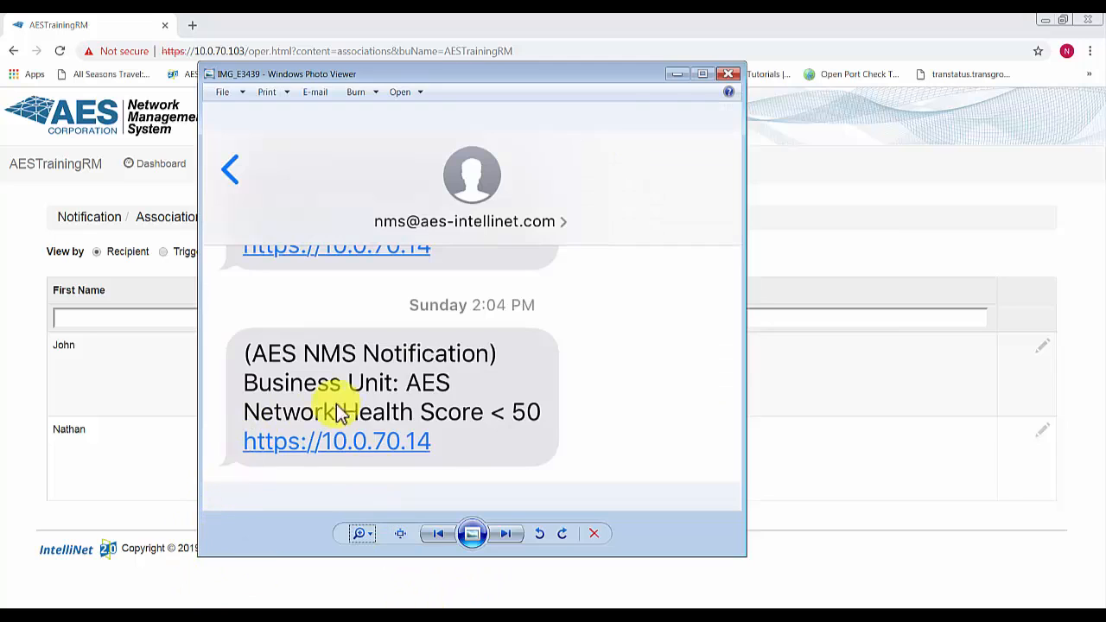
mouse_move(514, 428)
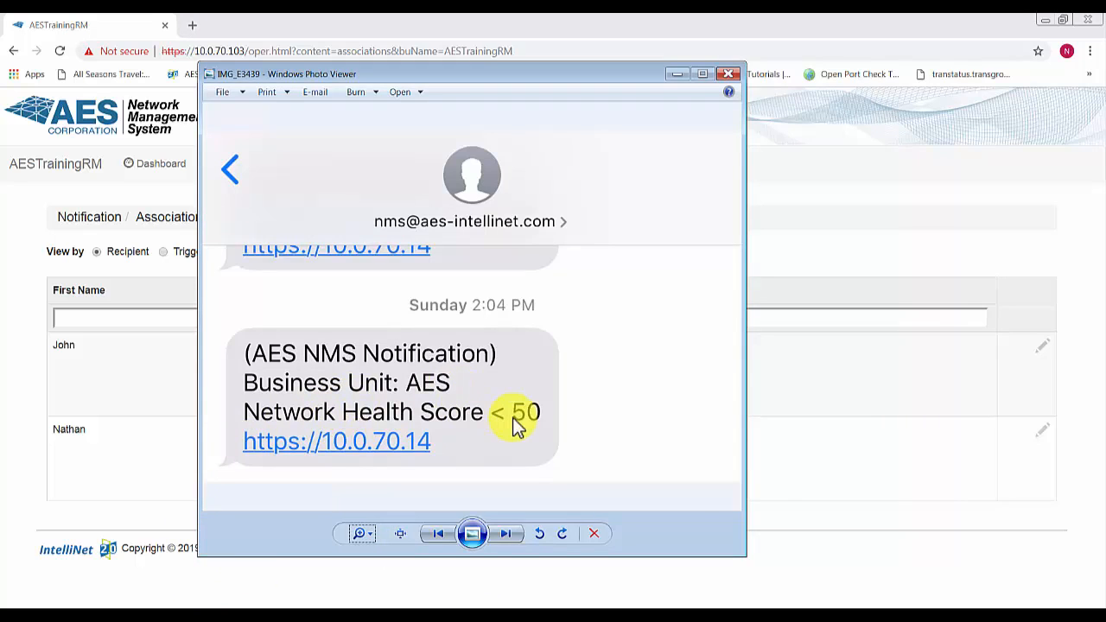
mouse_move(544, 432)
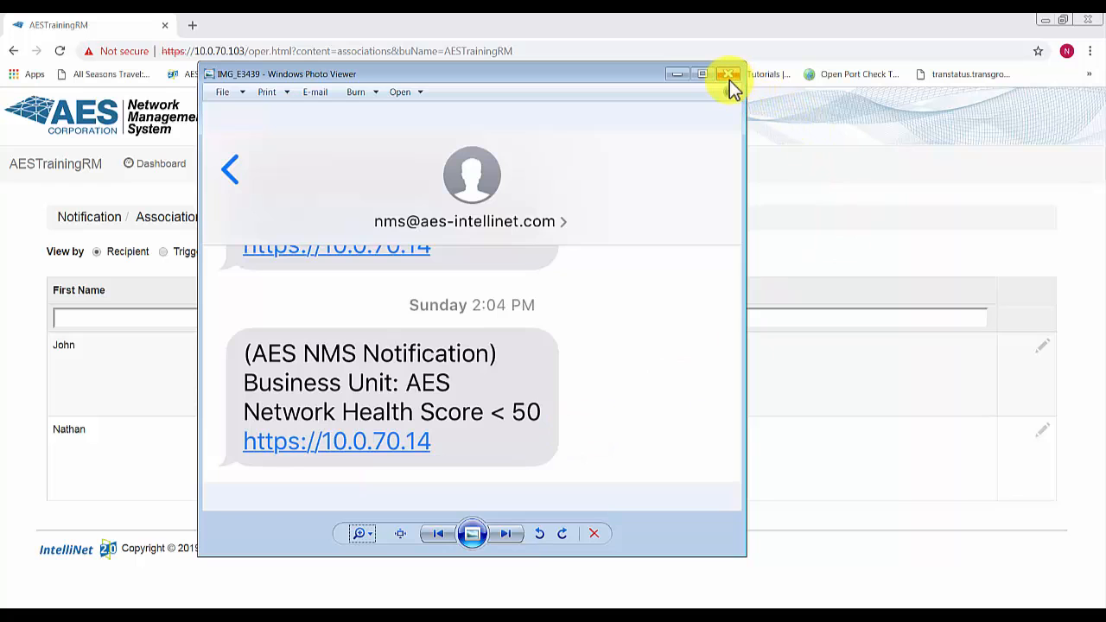
click(725, 78)
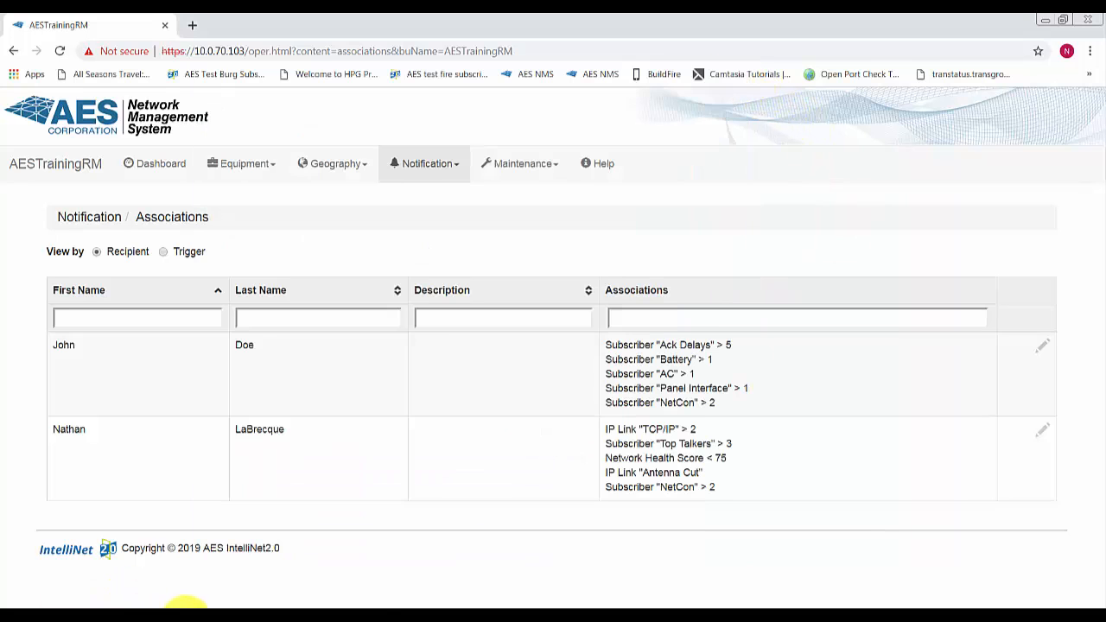
mouse_move(226, 603)
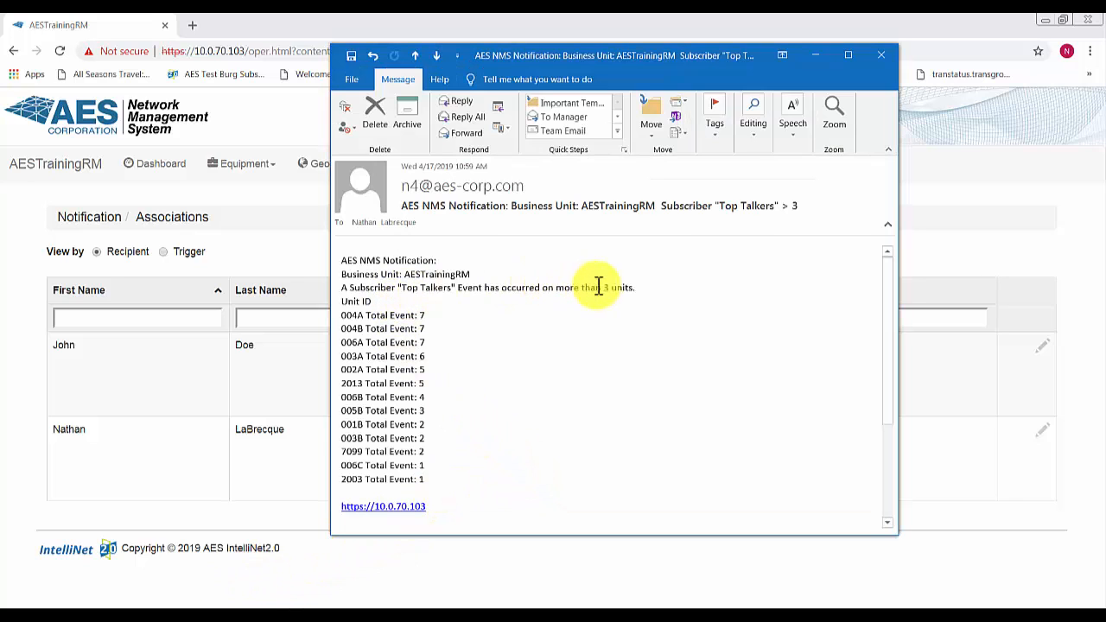
mouse_move(640, 286)
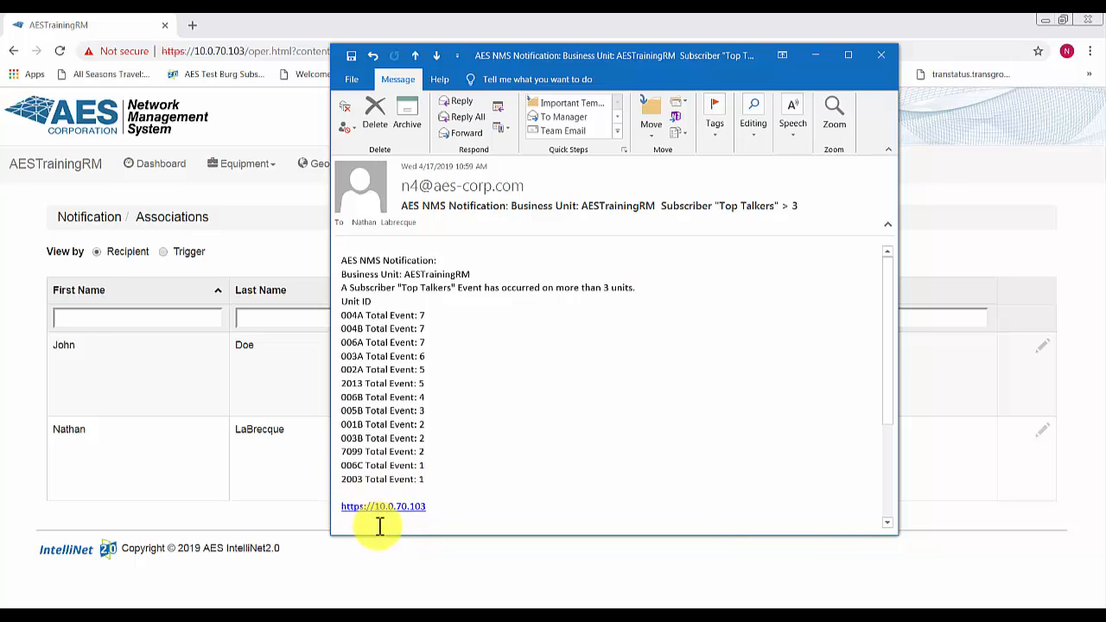
mouse_move(296, 147)
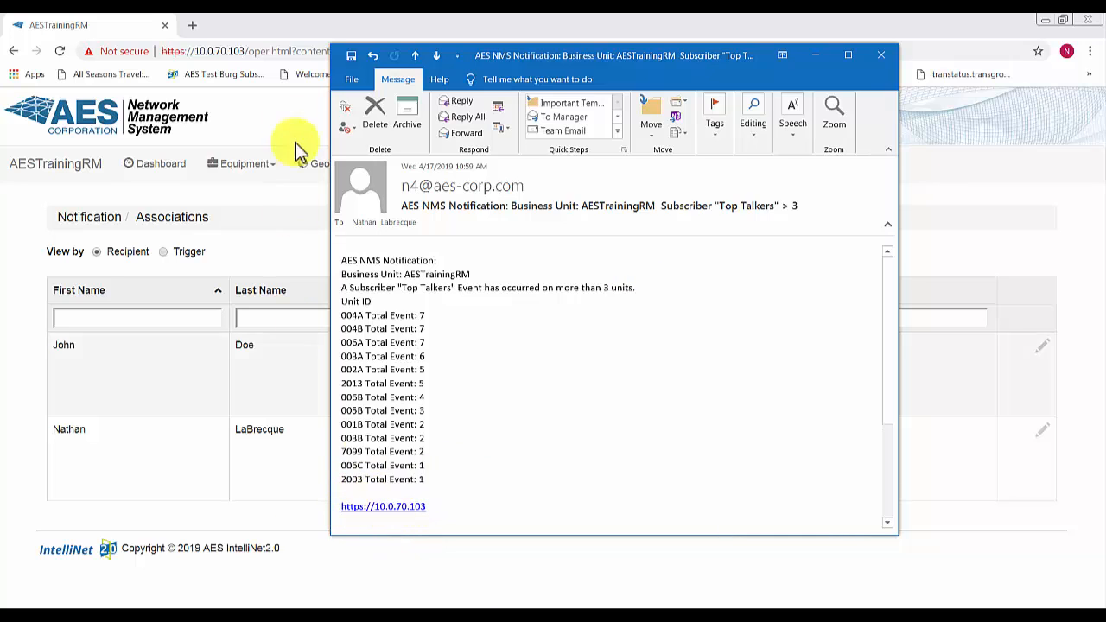
mouse_move(557, 242)
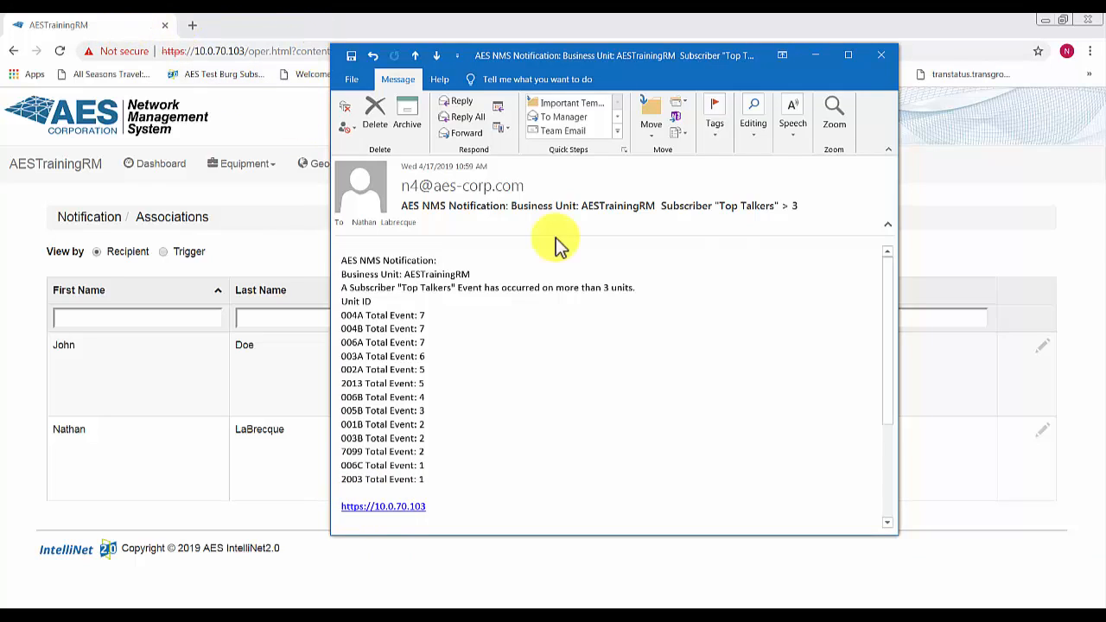